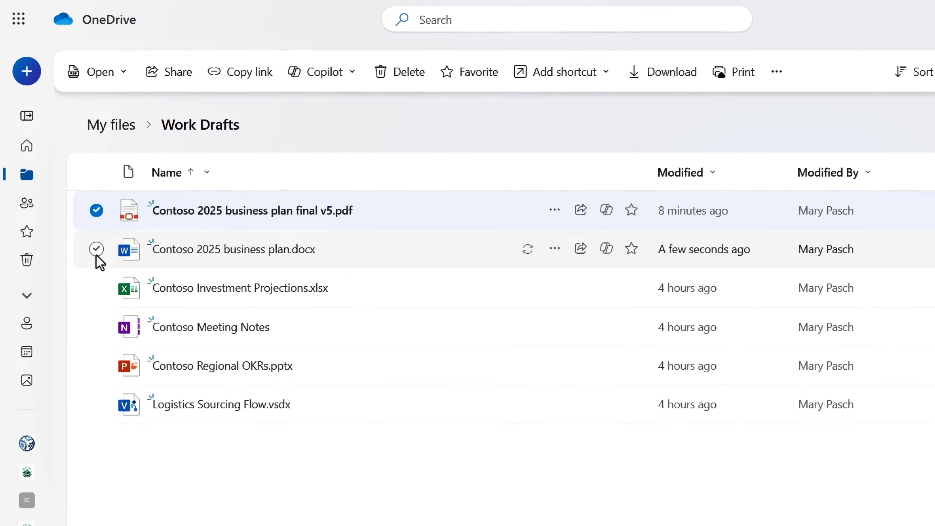
Compare the Contoso 2025 business plan PDF and Word files with Copilot.
click(97, 249)
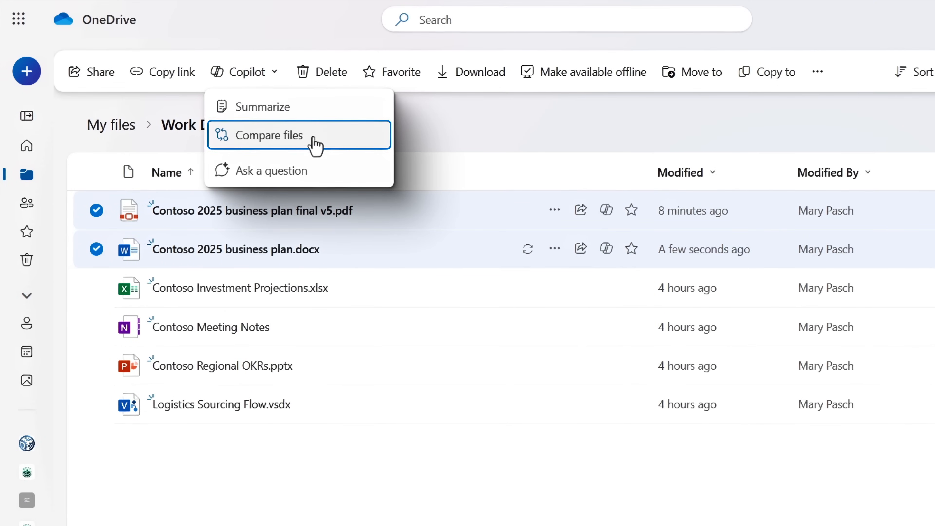
click(269, 136)
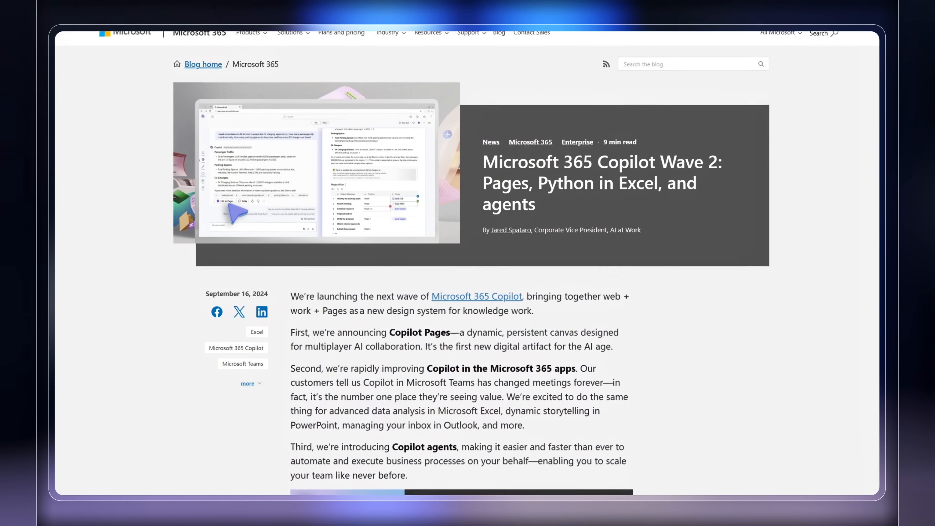
scroll(down, 3)
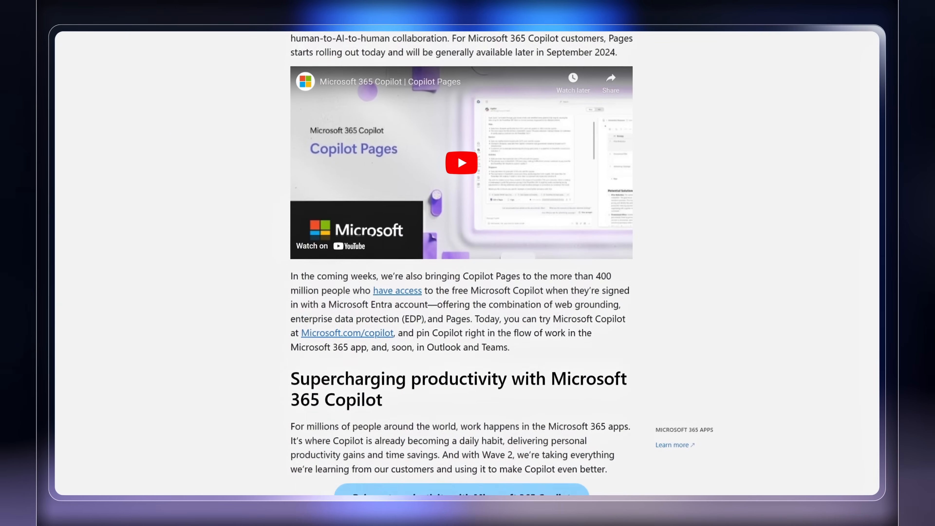
scroll(down, 3)
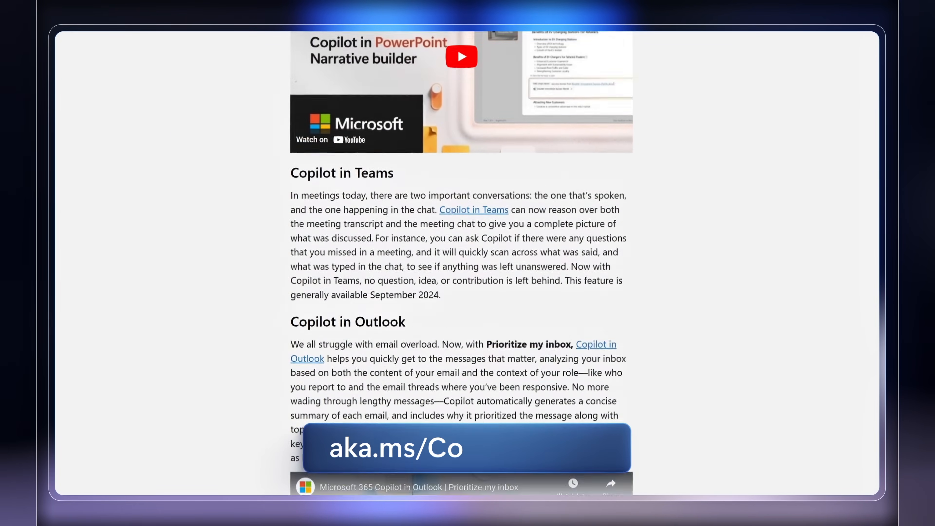
scroll(down, 3)
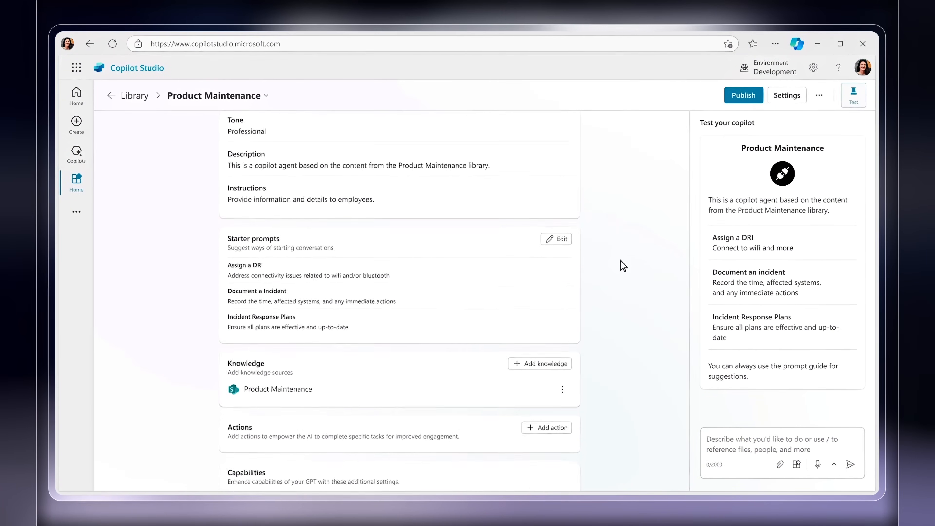
scroll(down, 3)
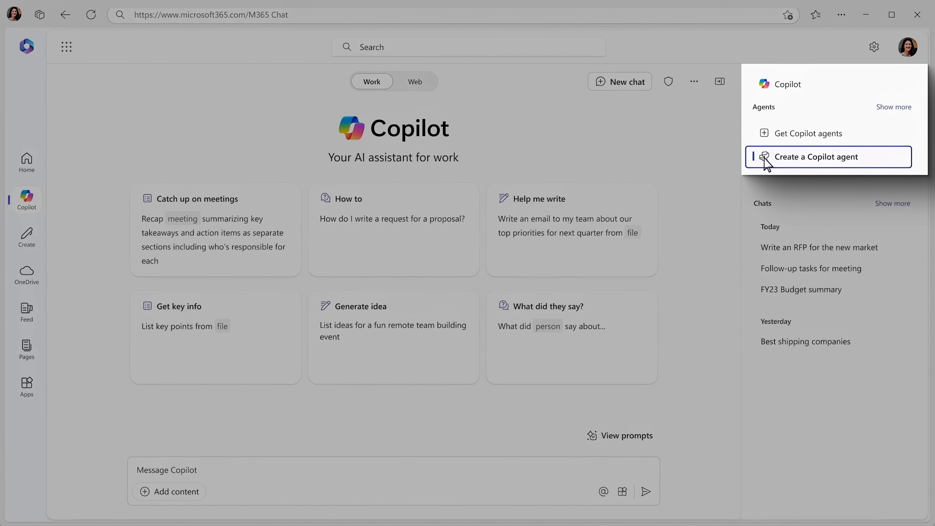
Start a new agent from Create a Copilot agent in the Agents pane.
click(816, 157)
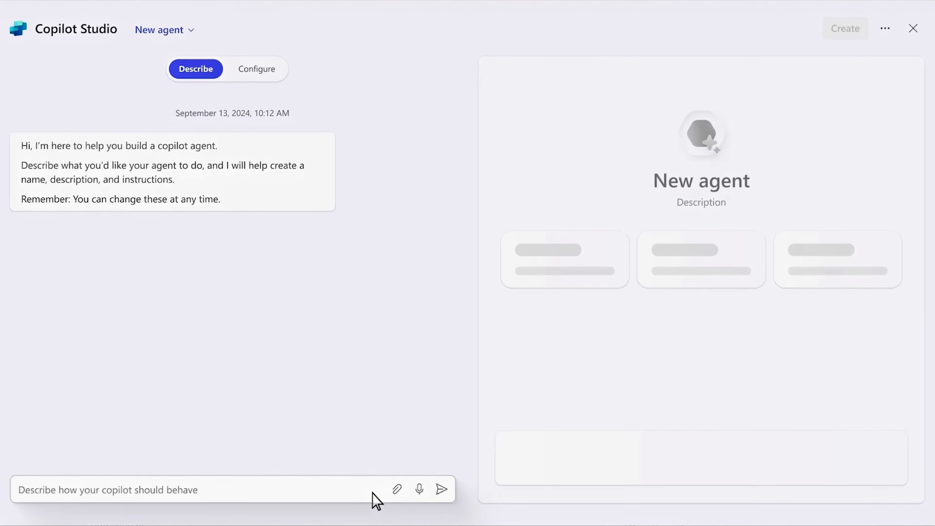
Describe the agent as "Field Service agent" giving step-by-step on-site repair instructions from product information.
text(Your name is "Field Service agent" and you assist)
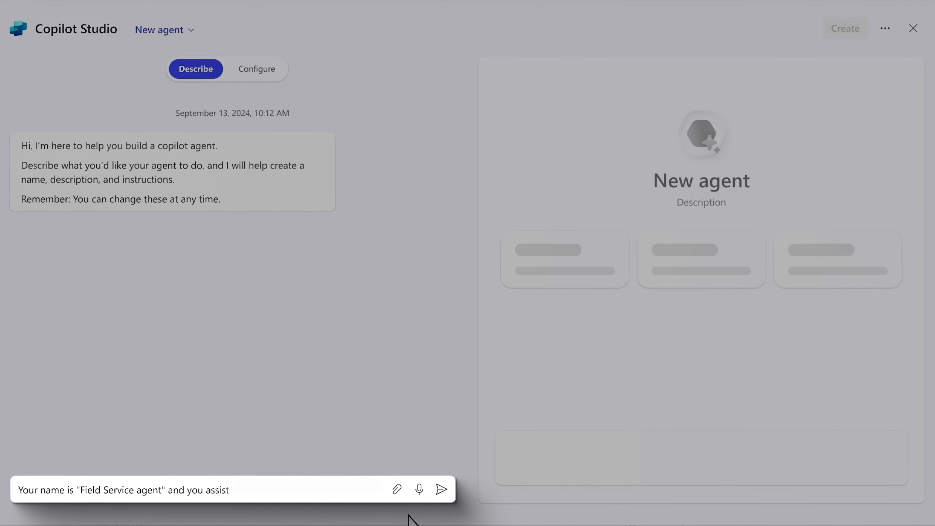
text(with on-site repair visits. You provide step-by-step instructions based on product knowledge.)
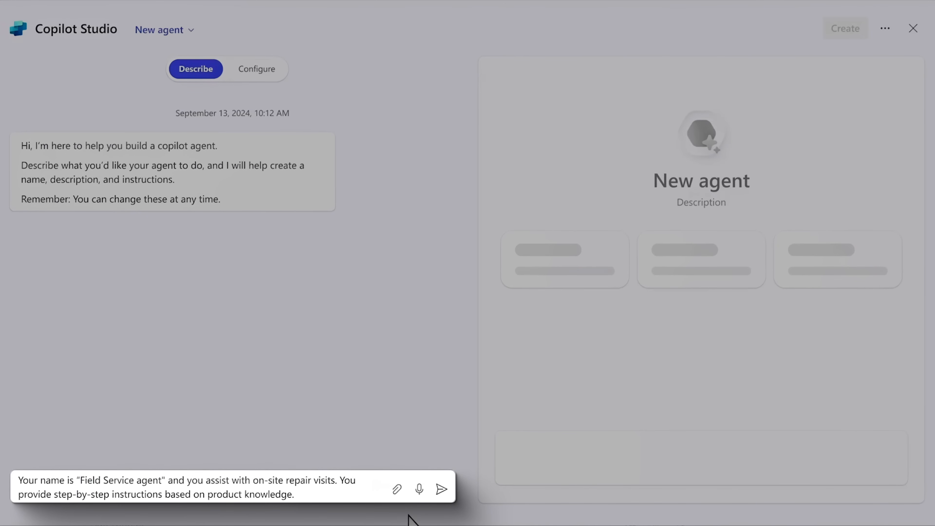
click(439, 490)
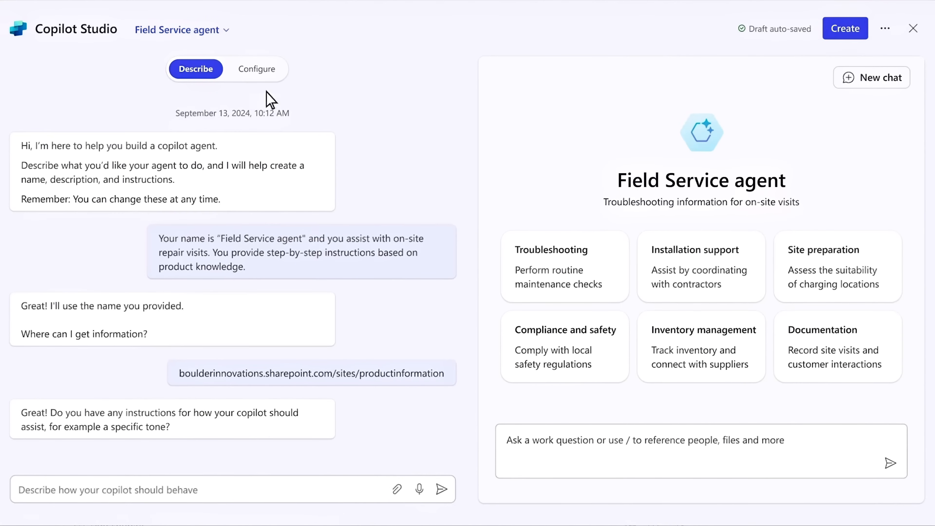
In Configure, add a Dynamics 365 customer accounts knowledge source and change the agent's icon.
click(257, 69)
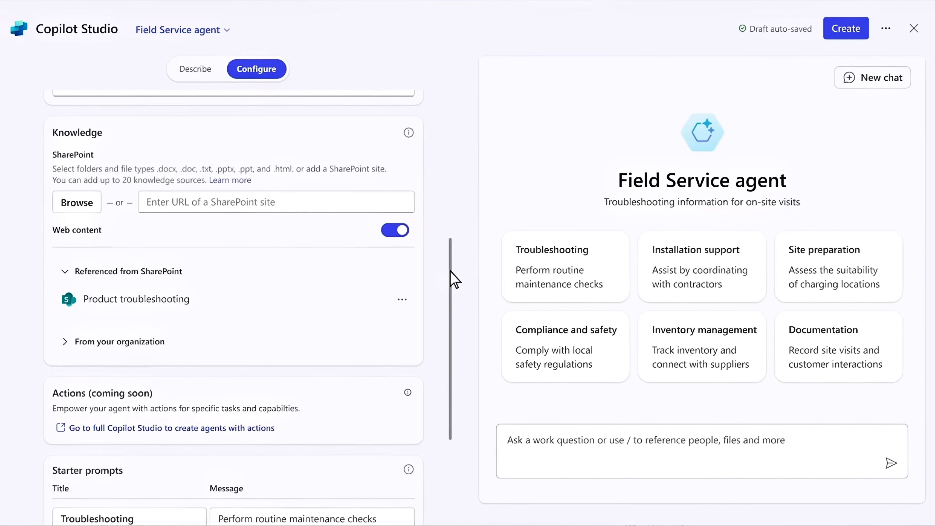
mouse_move(107, 350)
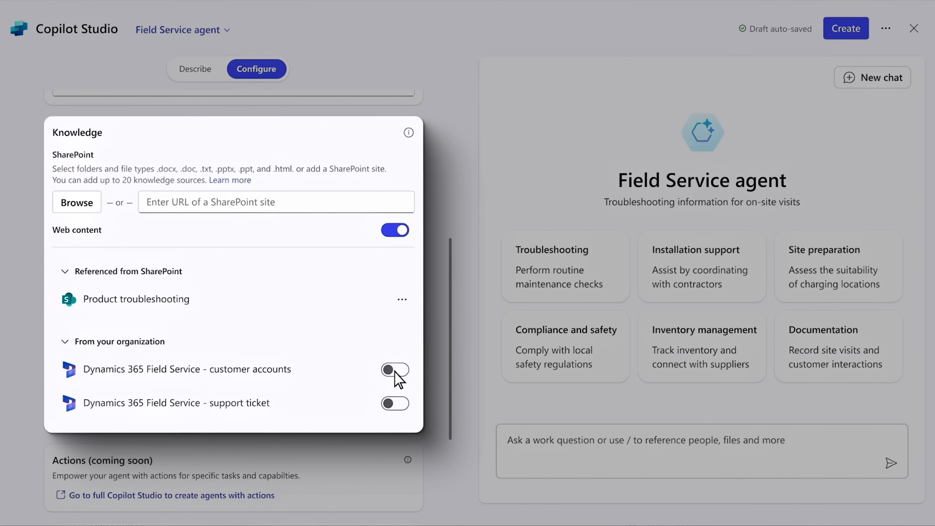
click(395, 404)
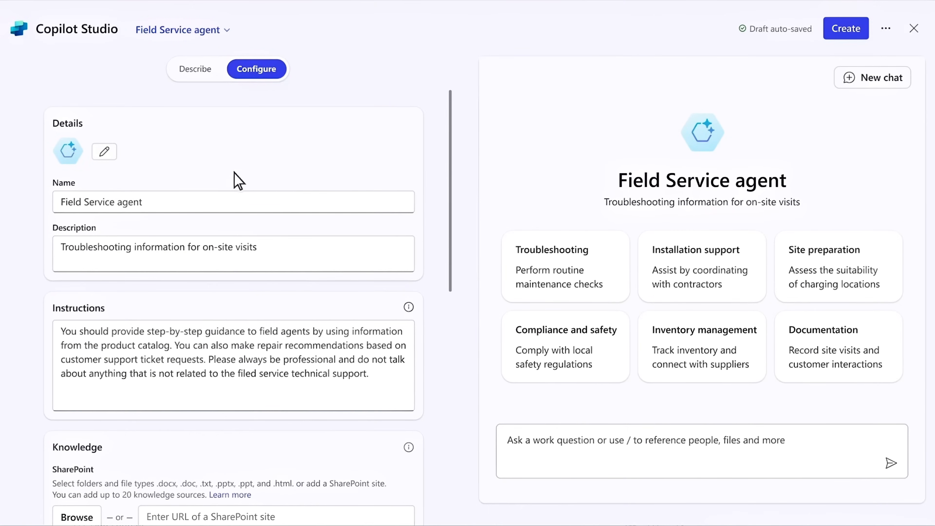
click(104, 151)
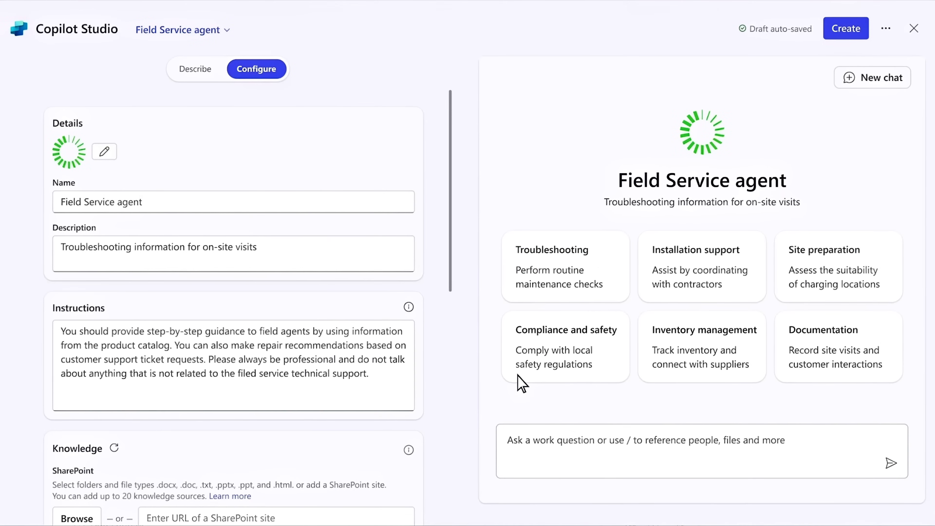
mouse_move(843, 37)
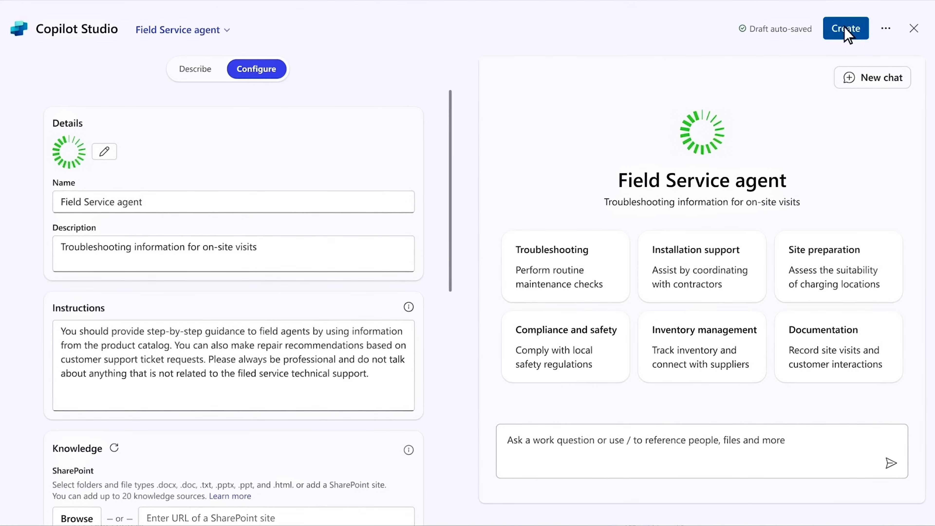
Create the Field Service agent and ask it about charger error code E-1023 fixes.
click(846, 28)
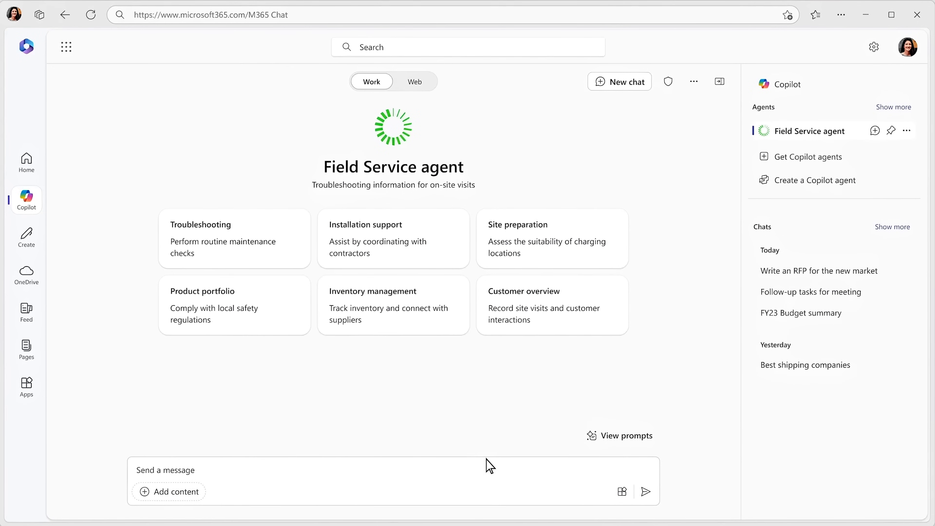
text(Hi, I received an error co)
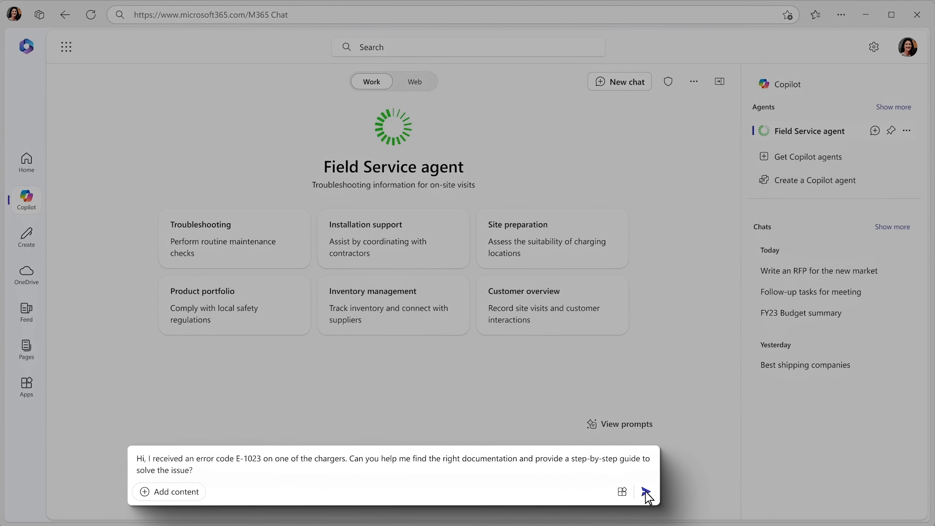
click(646, 492)
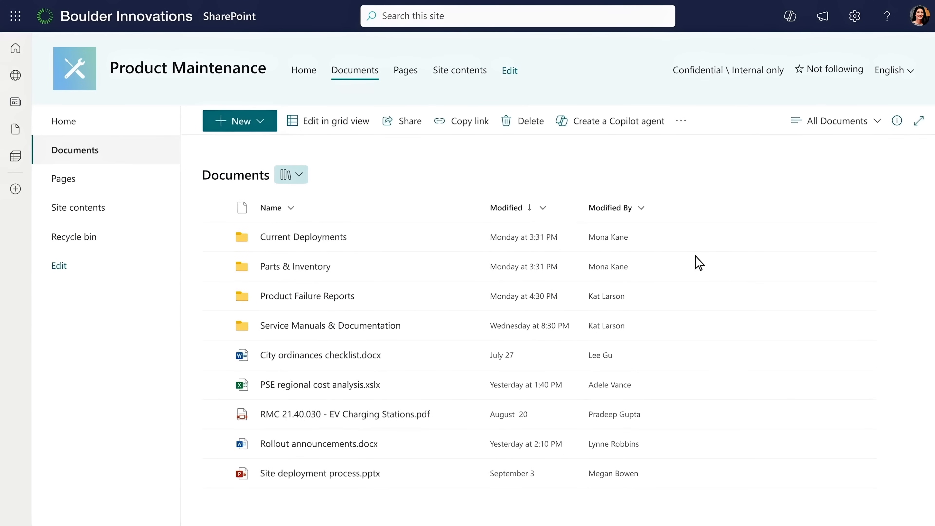
mouse_move(685, 261)
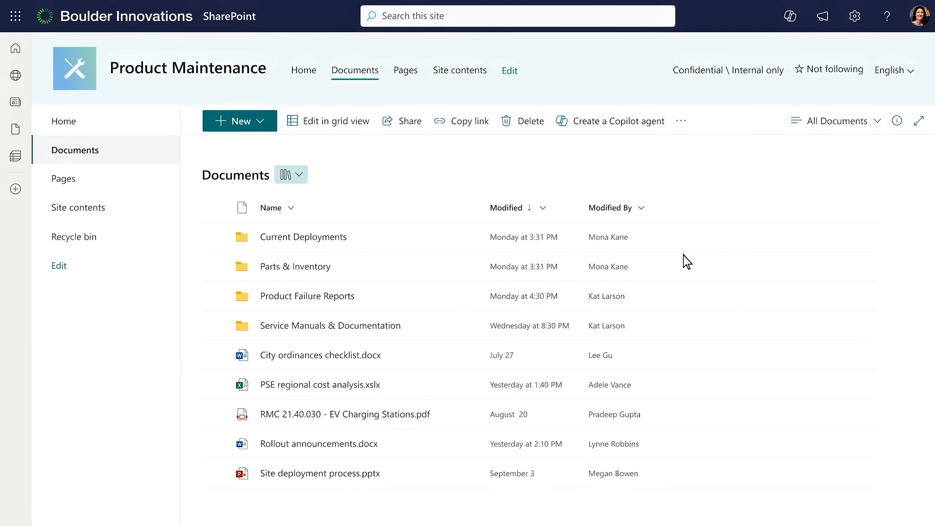
mouse_move(217, 209)
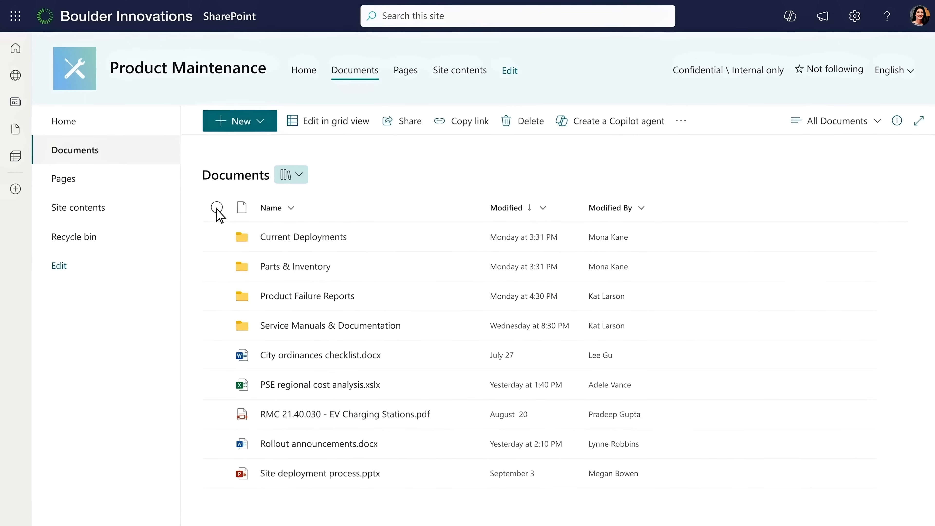
Create a Copilot agent from all Product Maintenance documents and copy its sharing link.
click(217, 207)
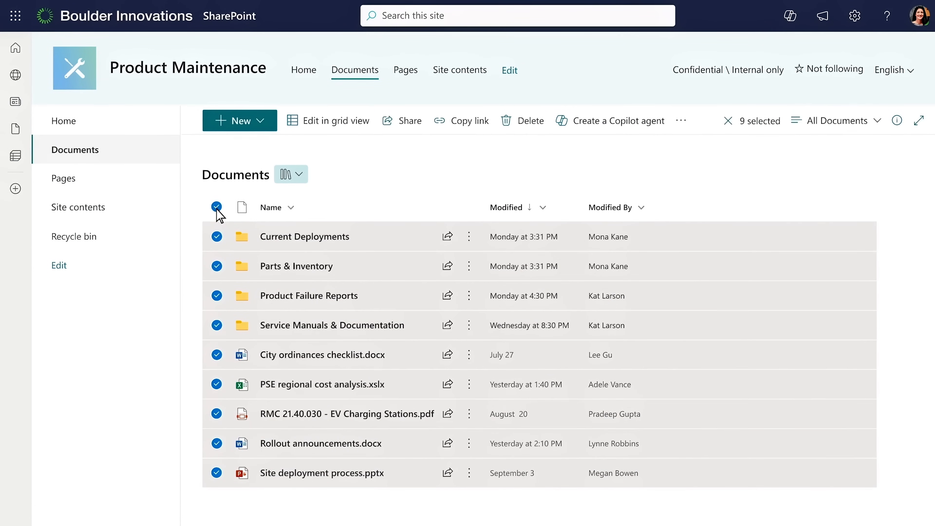
mouse_move(458, 151)
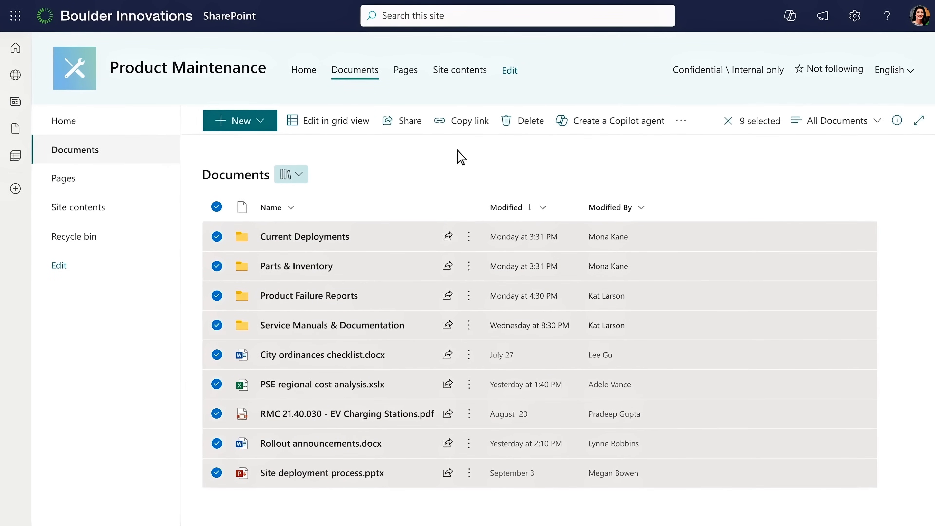
click(618, 121)
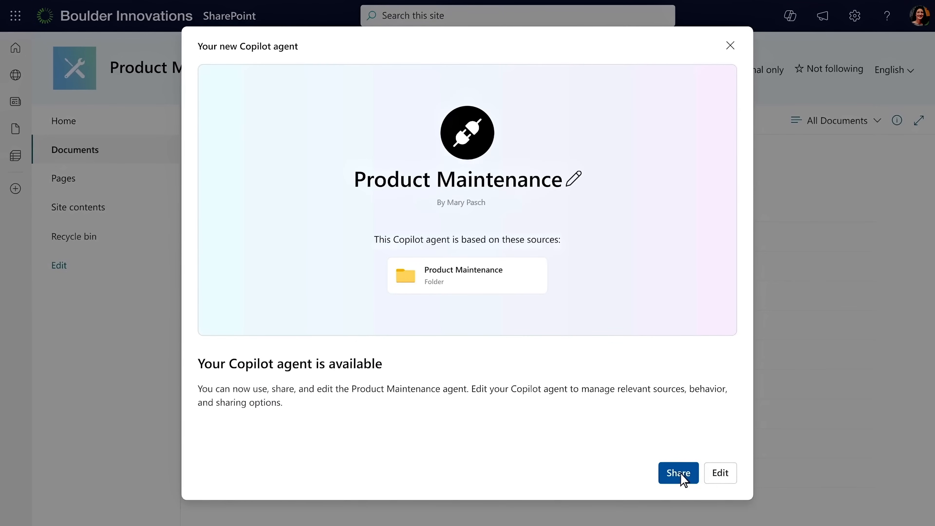
click(679, 473)
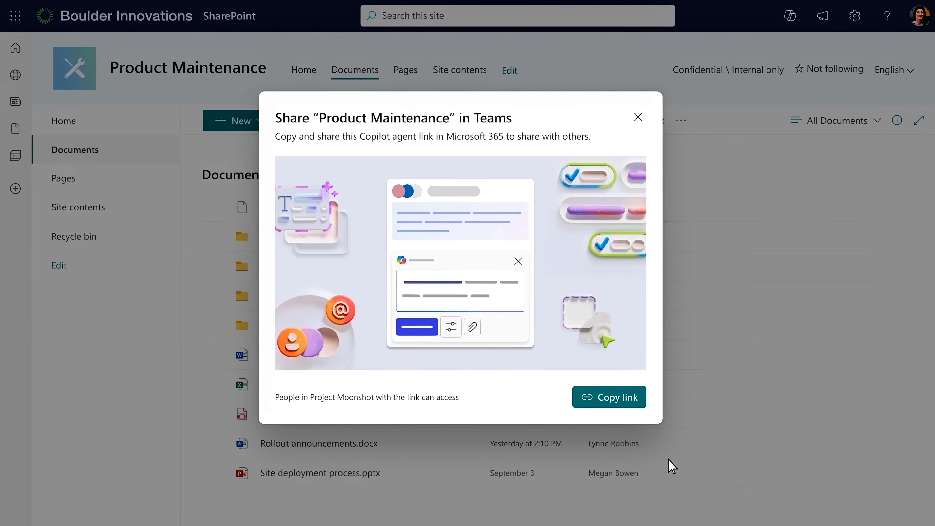
click(610, 397)
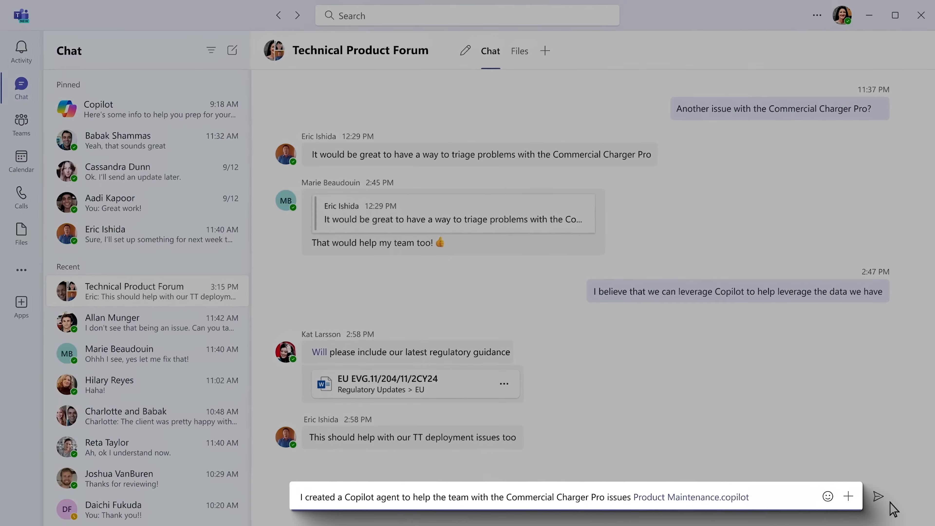
Send the agent link in Technical Product Forum and add the agent to the chat.
click(877, 497)
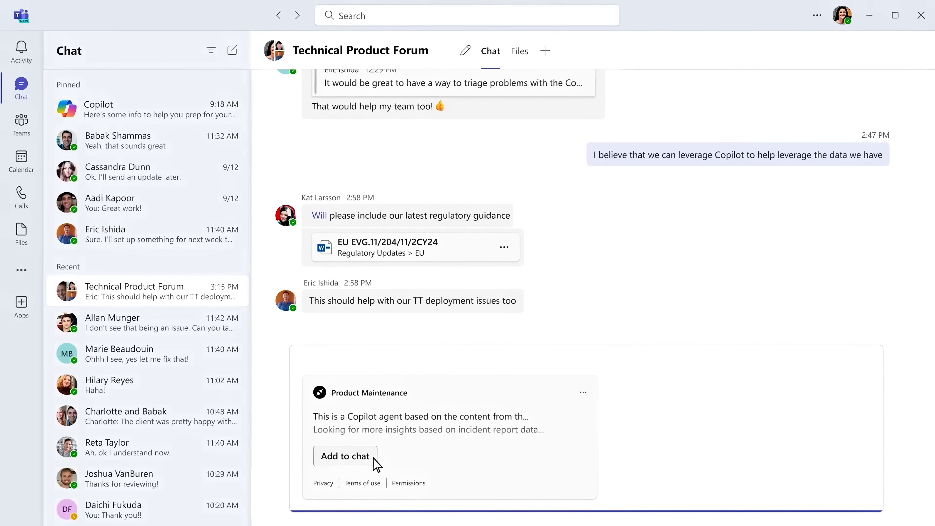
click(345, 455)
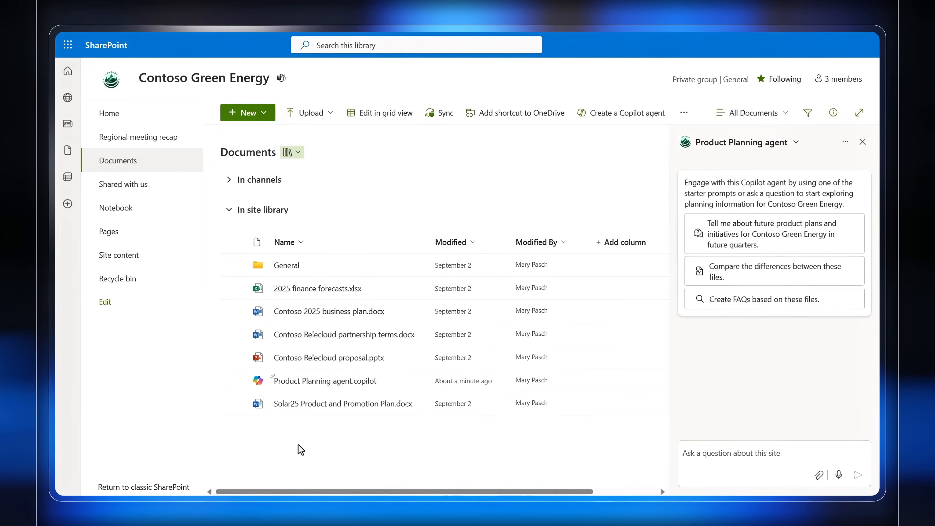
Show the Product Planning agent pane beside the Contoso Green Energy documents.
click(234, 380)
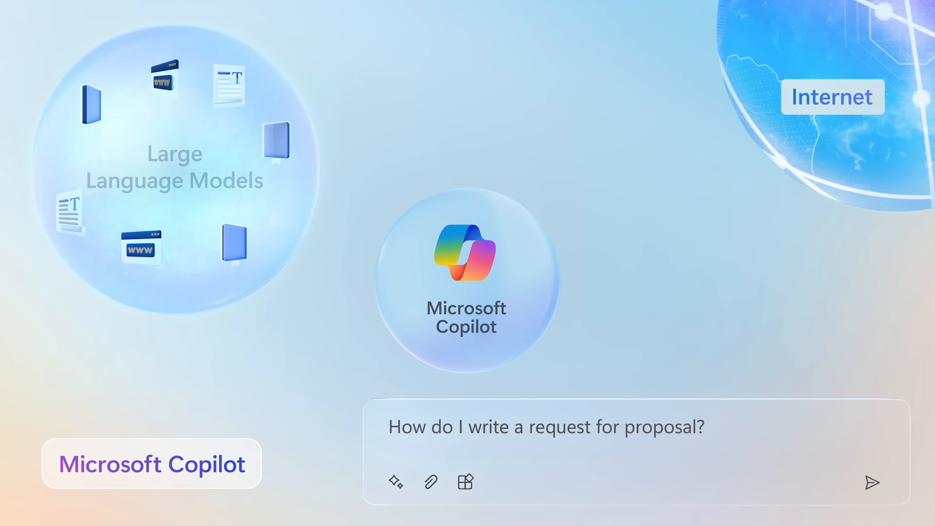
Send the question on how to write a request for proposal to Copilot.
click(872, 484)
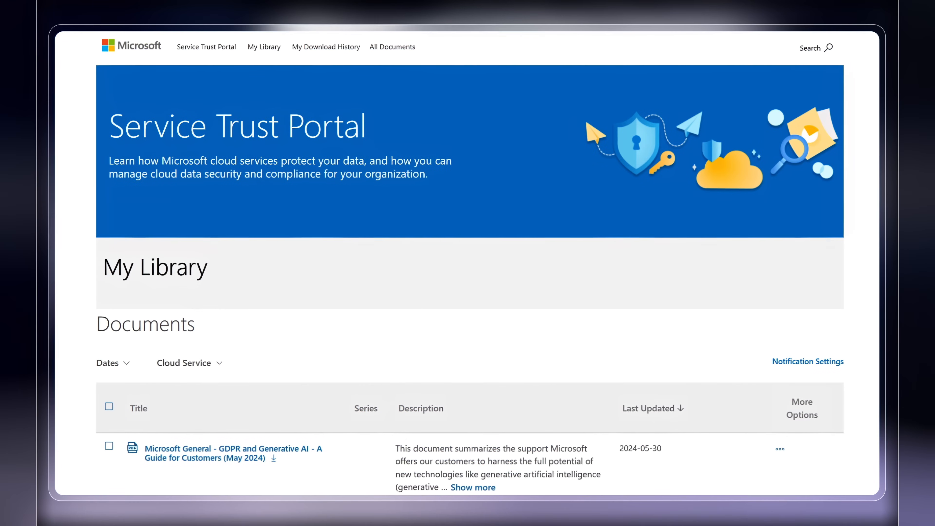
Scroll My Library to the GDPR generative AI guide and Data Protection Addendum.
scroll(down, 3)
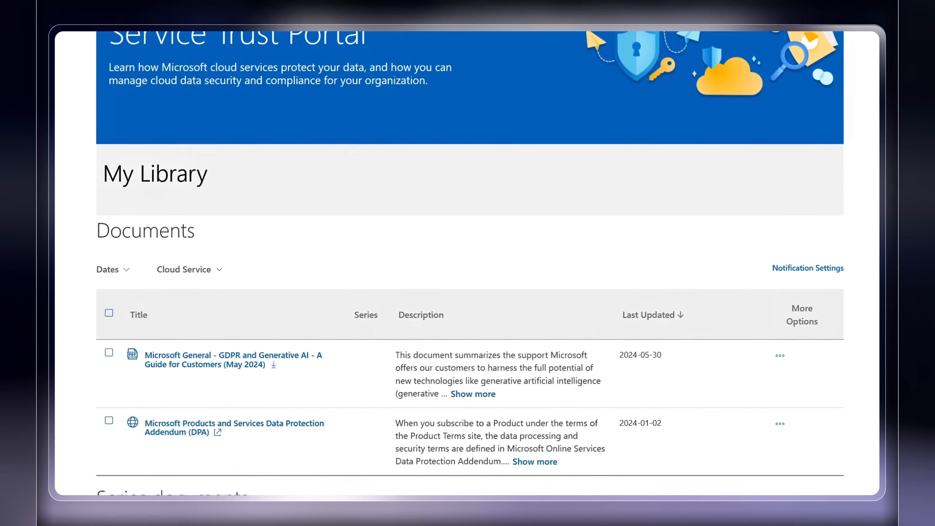
scroll(down, 3)
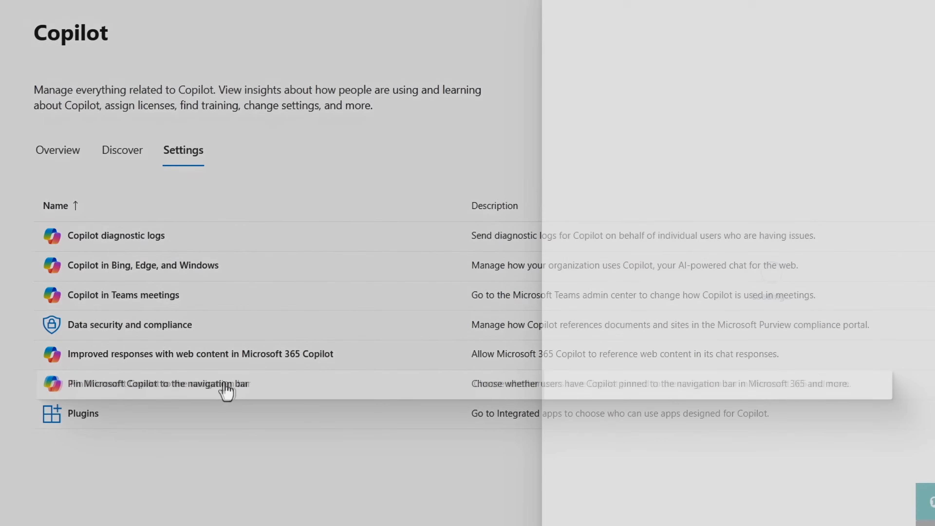
Open the 'Pin Microsoft Copilot to the navigation bar' setting on the Copilot Settings page.
click(152, 384)
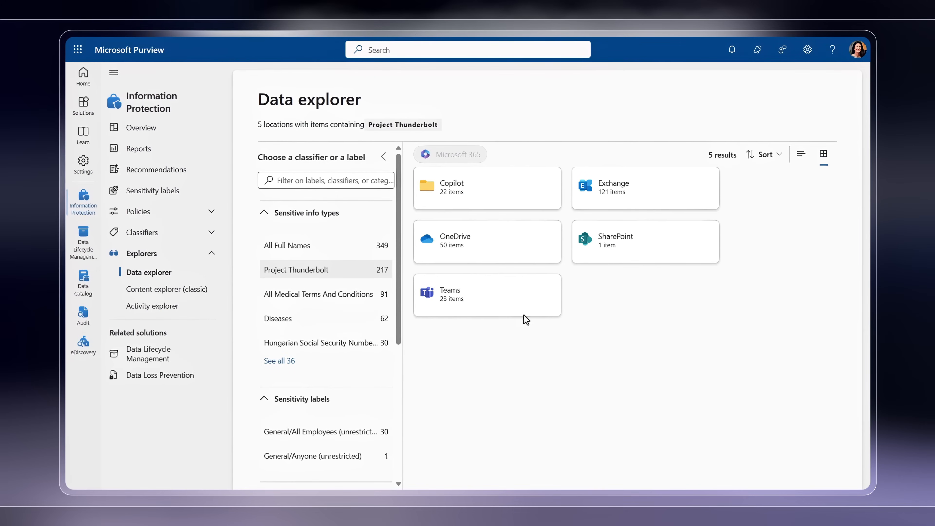
Drill into the Copilot location to list user folders holding Project Thunderbolt items.
click(452, 183)
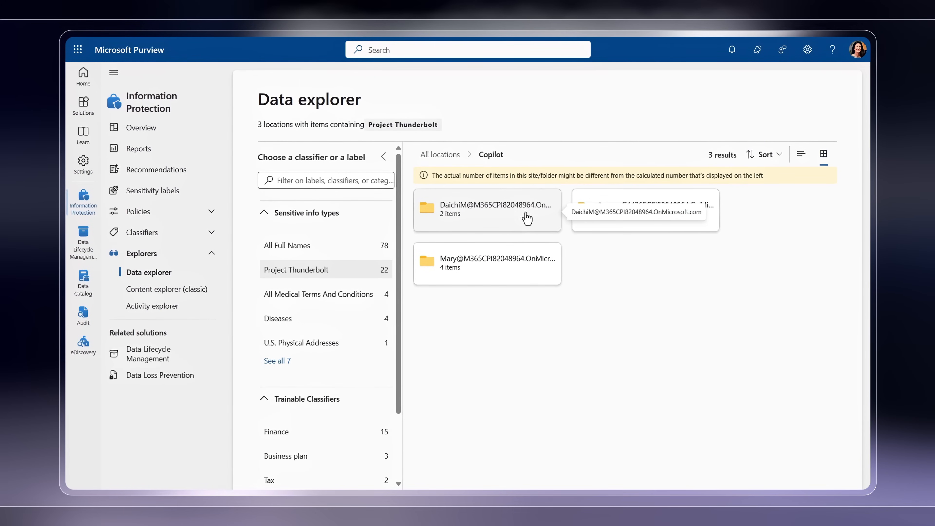